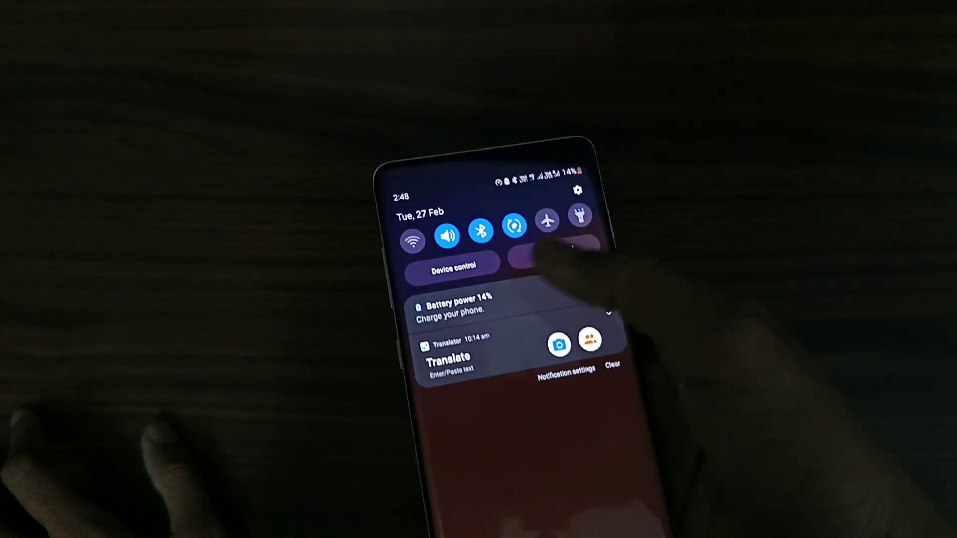
# Step: Reach Software information under About phone, ready to tap Build number for developer mode
pyautogui.click(577, 189)
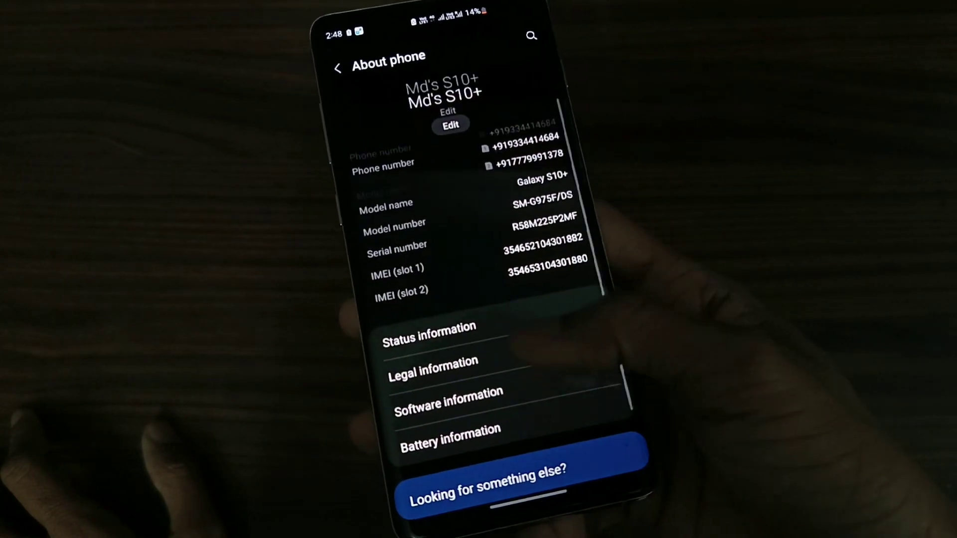
pyautogui.click(448, 396)
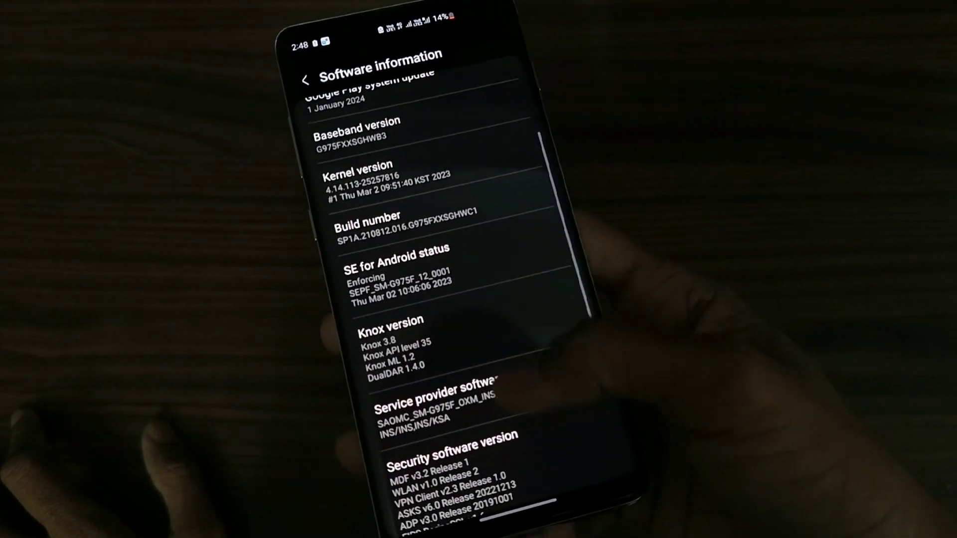
pyautogui.scroll(3)
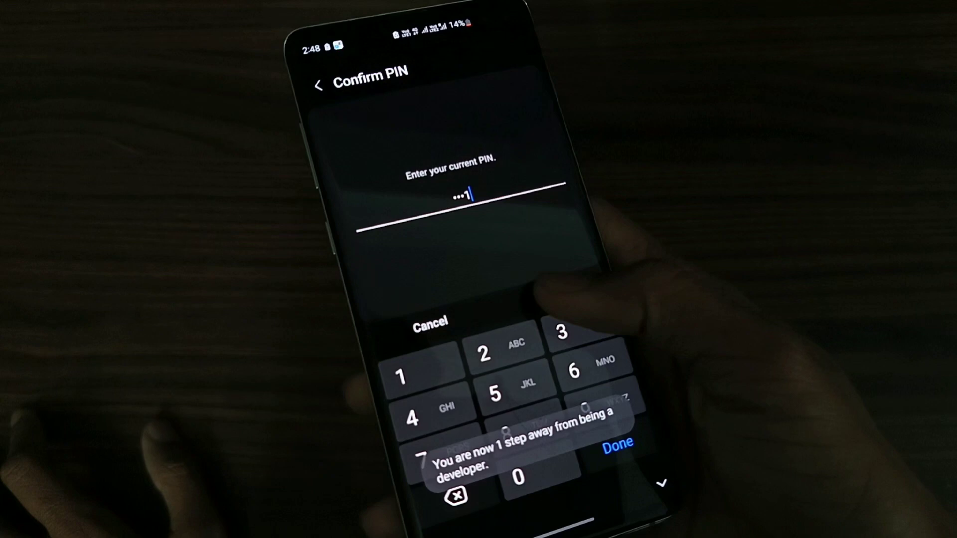
# Step: Confirm the PIN to enable Developer options and scroll to the OEM unlocking toggle
pyautogui.click(617, 445)
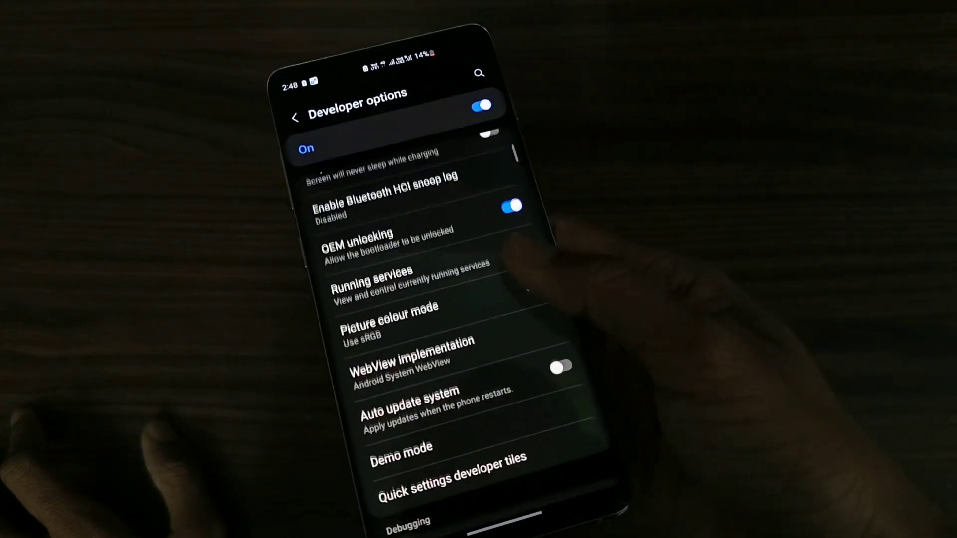
pyautogui.scroll(-3)
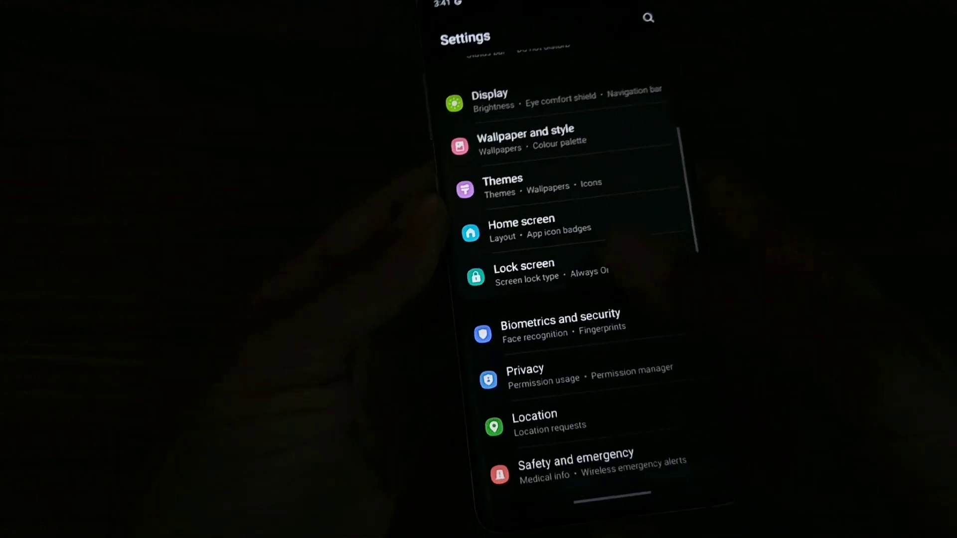
# Step: Sign the Samsung account out of the phone and confirm the sign-out
pyautogui.scroll(-3)
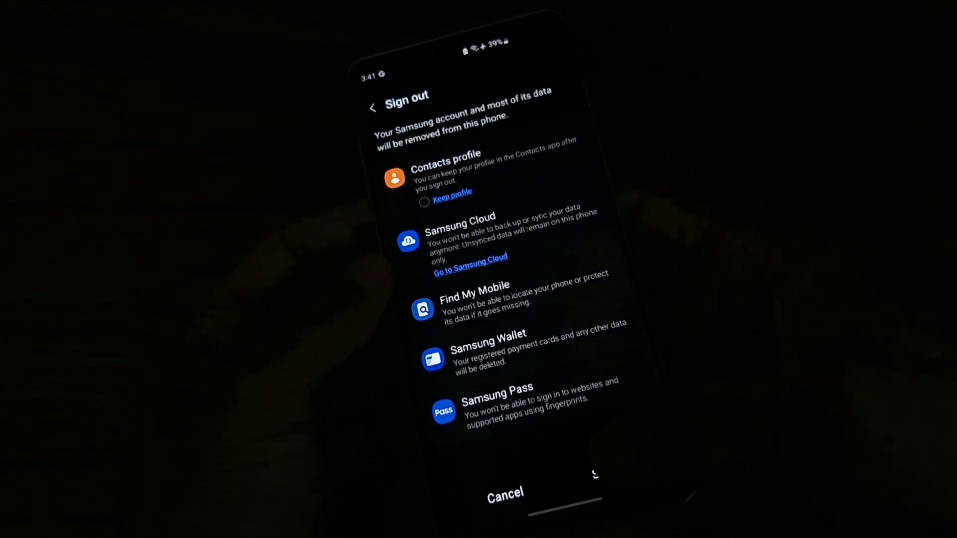
pyautogui.click(504, 492)
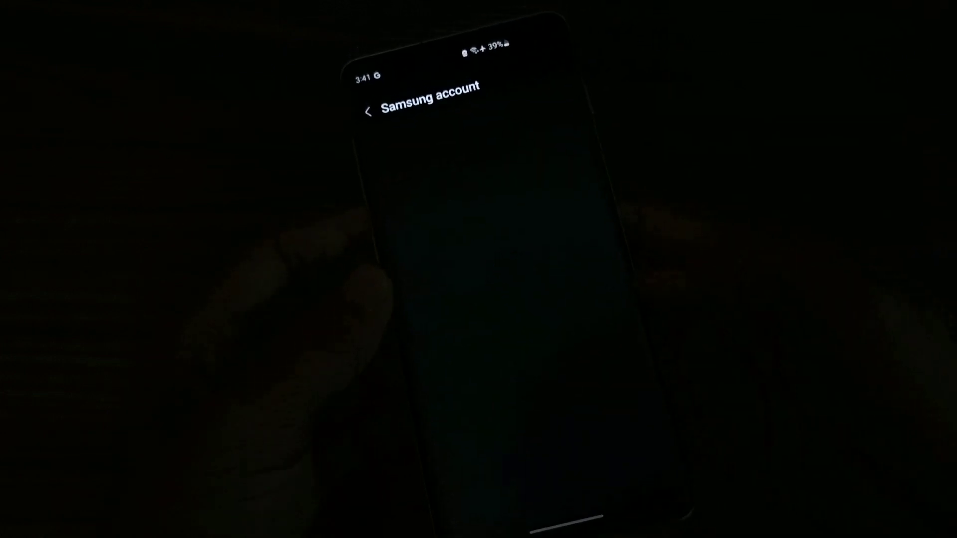
pyautogui.click(366, 111)
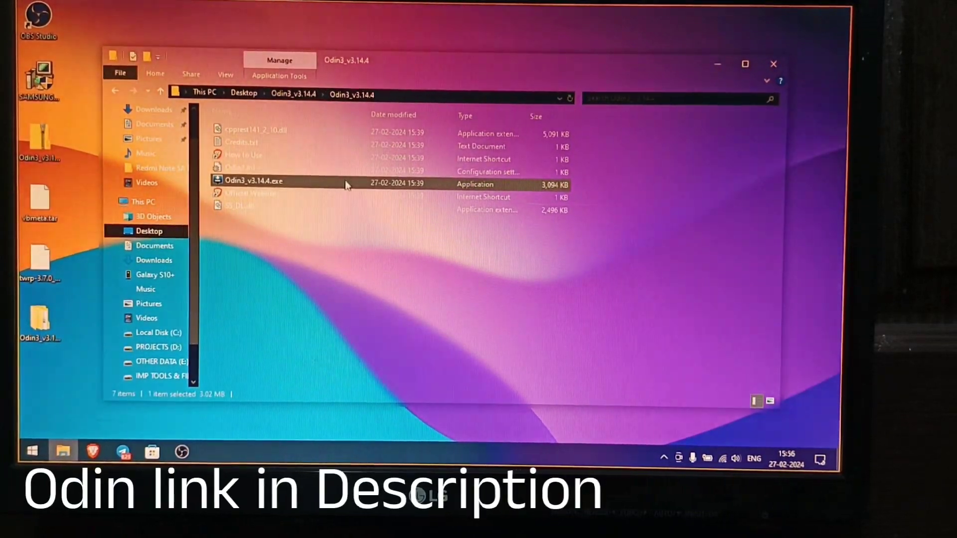
# Step: Launch Odin3_v3.14.4.exe and dismiss its account warning with OK
pyautogui.doubleClick(252, 181)
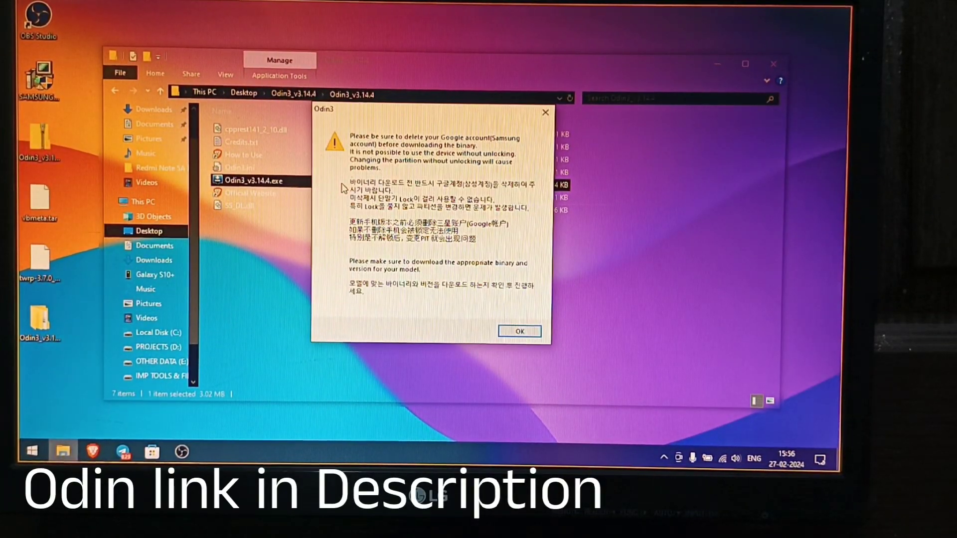
pyautogui.moveTo(405, 160)
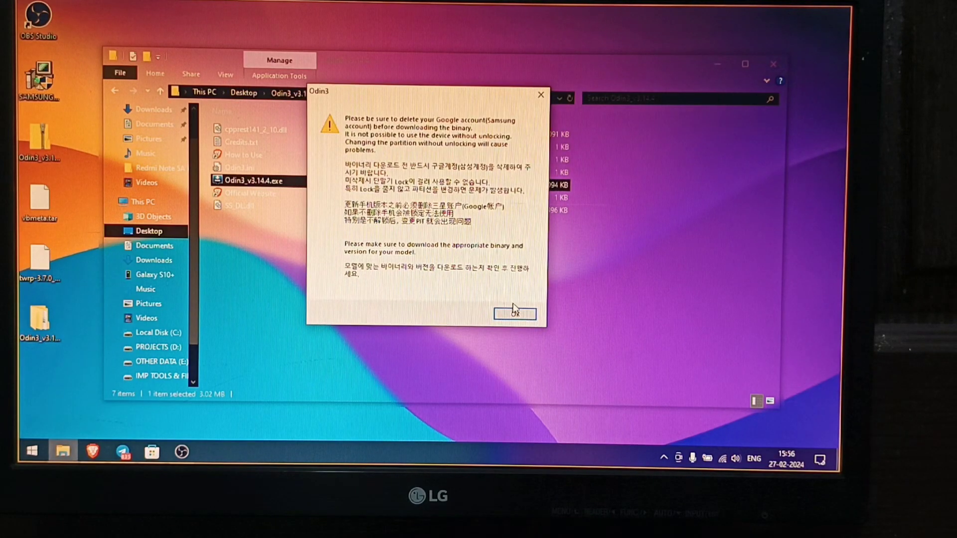
pyautogui.click(513, 314)
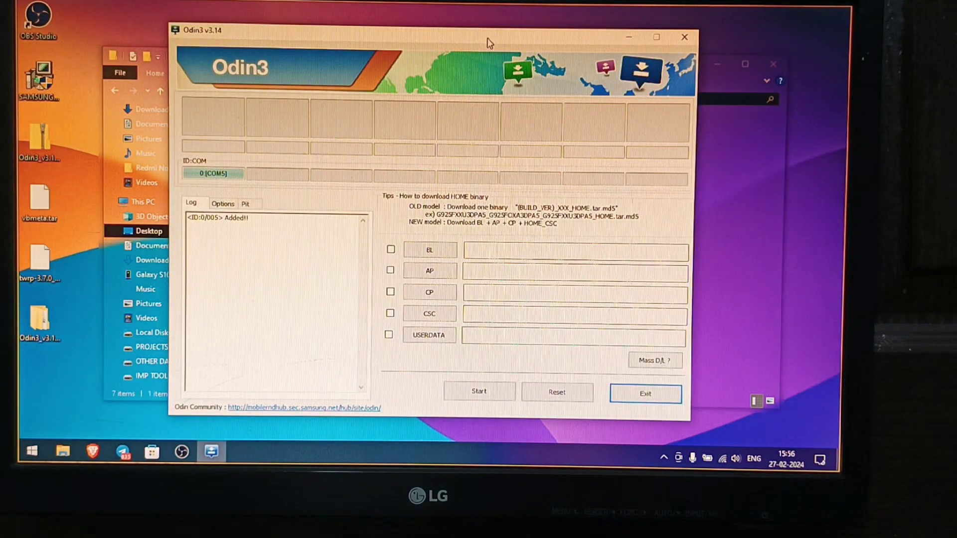